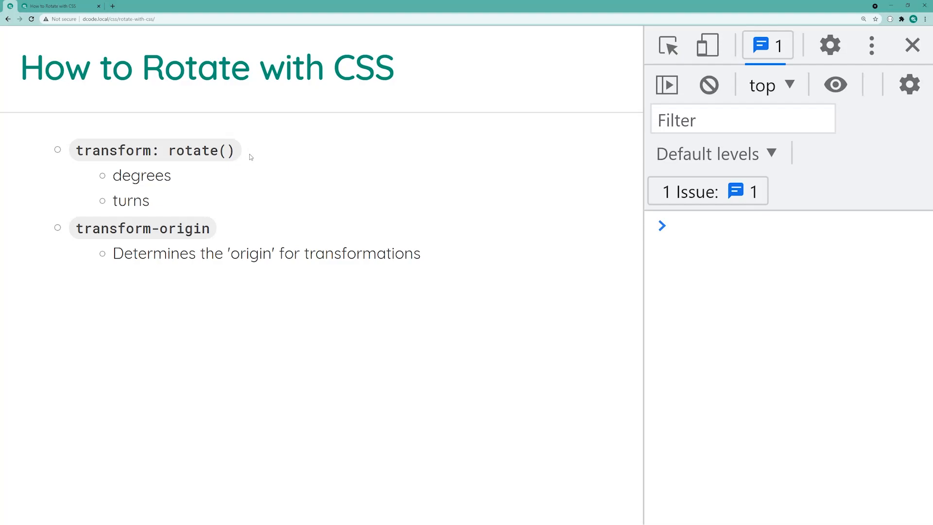
mouse_move(172, 178)
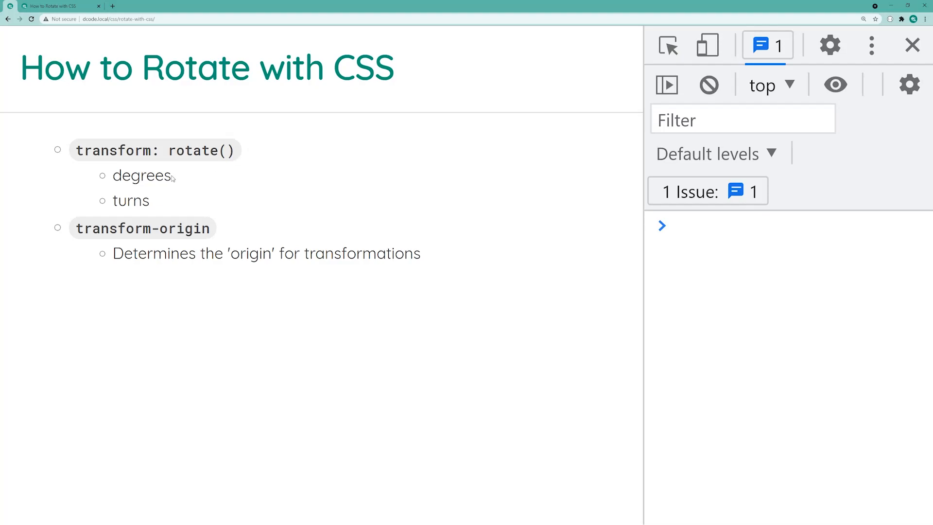
mouse_move(143, 193)
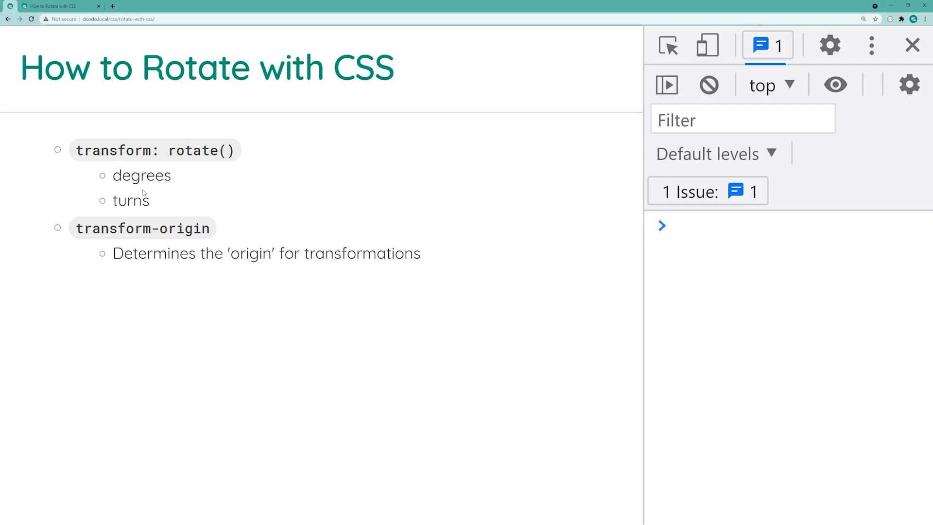
mouse_move(200, 220)
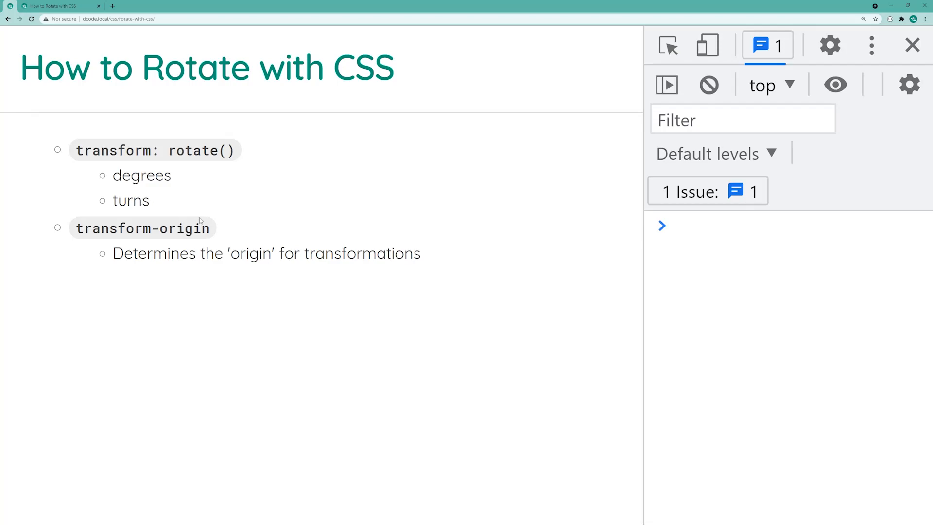
mouse_move(221, 209)
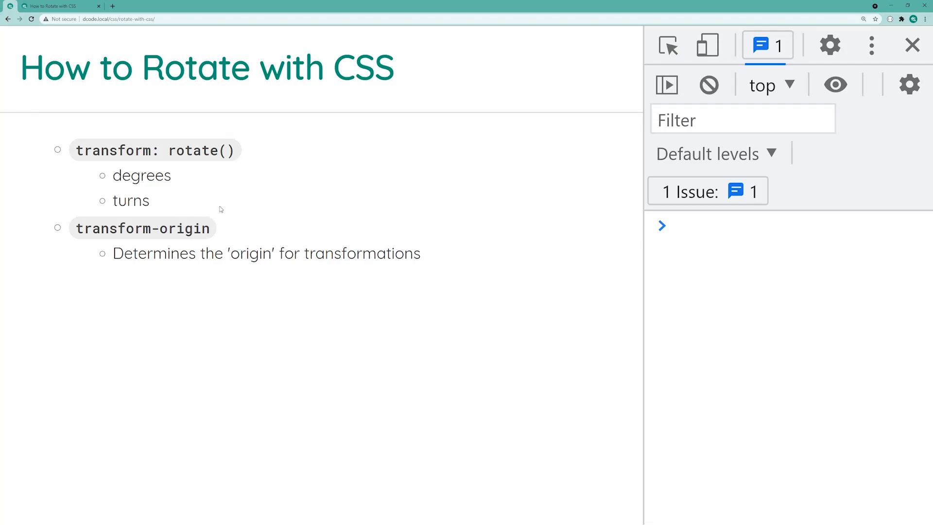
mouse_move(233, 227)
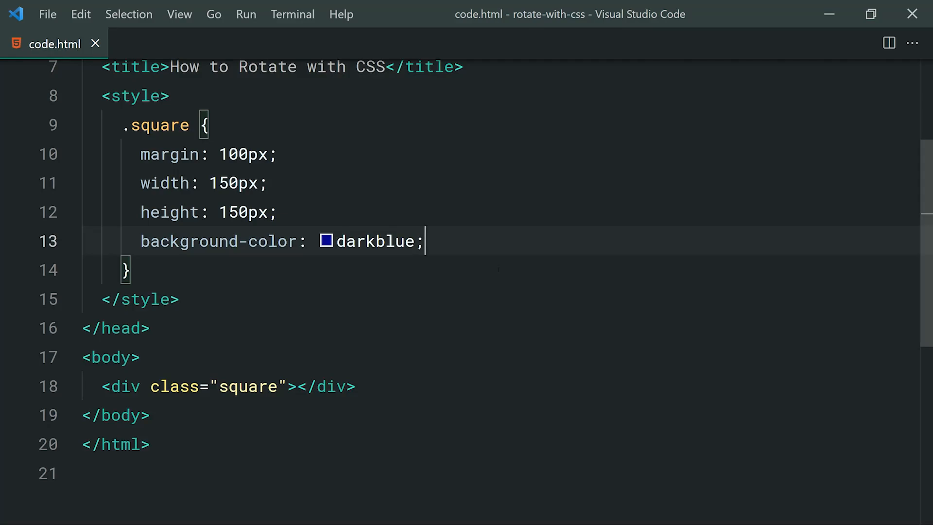
Add transform: rotate(45deg) to the .square rule via autocomplete and save code.html.
key(Enter)
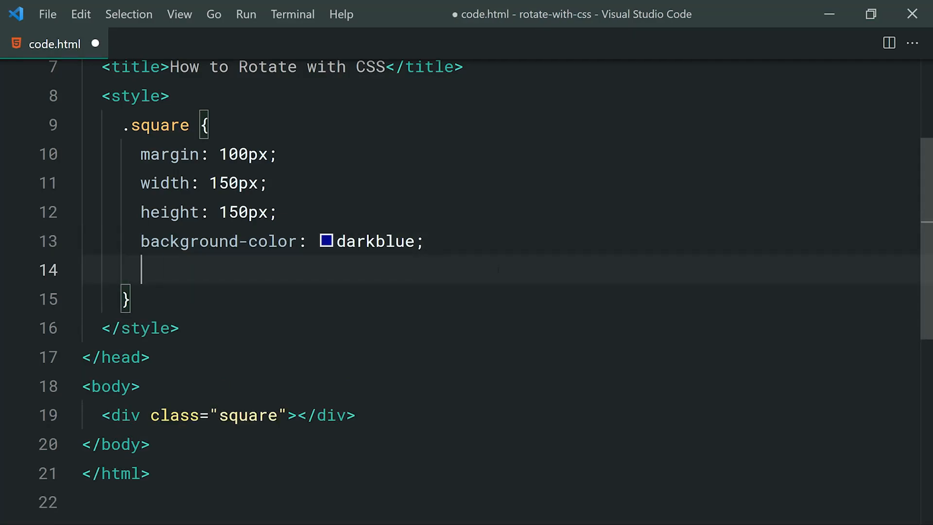
text(transfor)
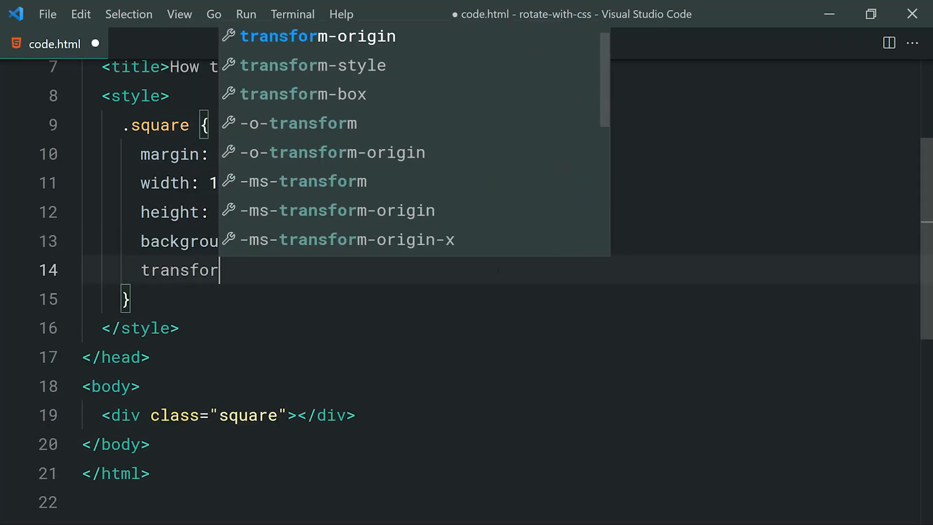
key(Escape)
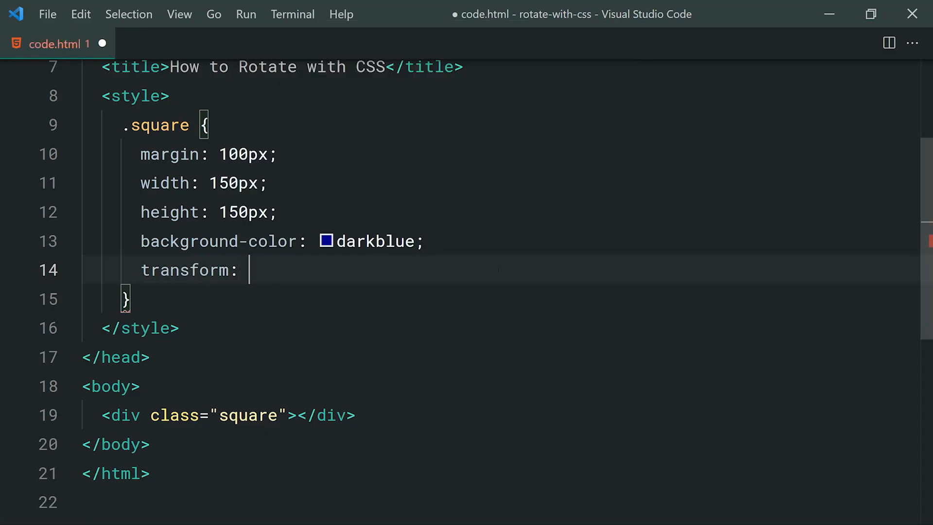
text(rot)
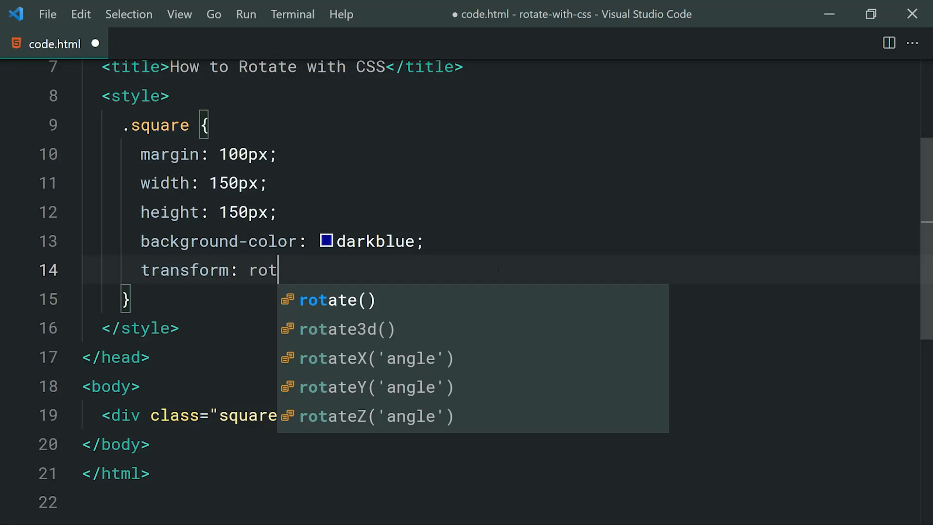
click(336, 299)
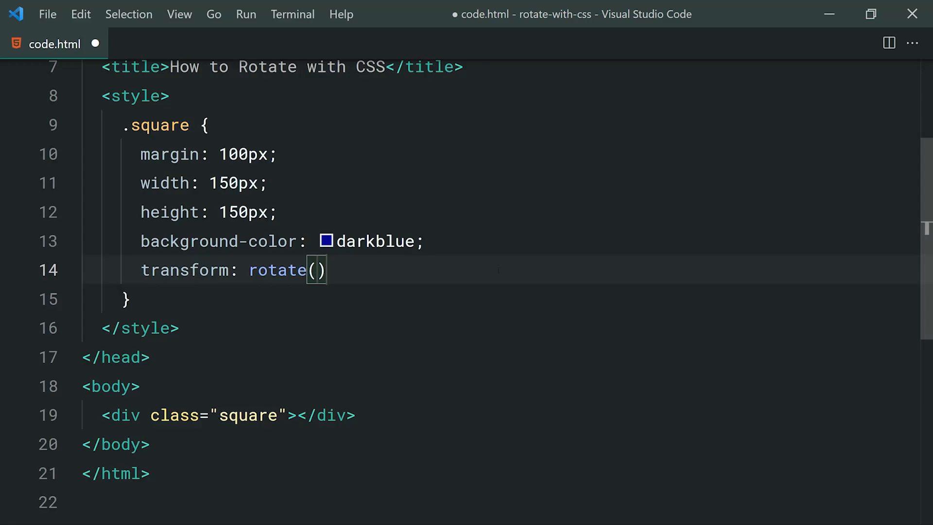
text(45deg)
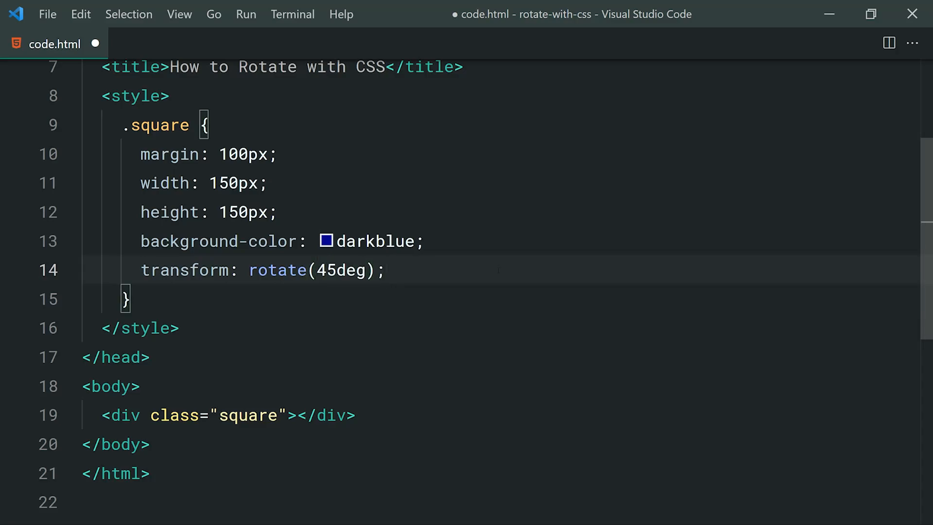
key(Ctrl+s)
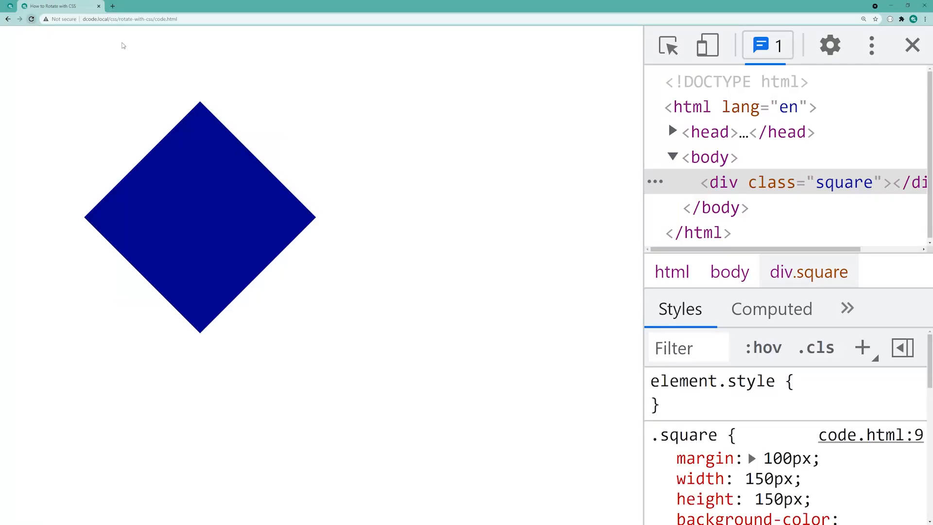
mouse_move(127, 47)
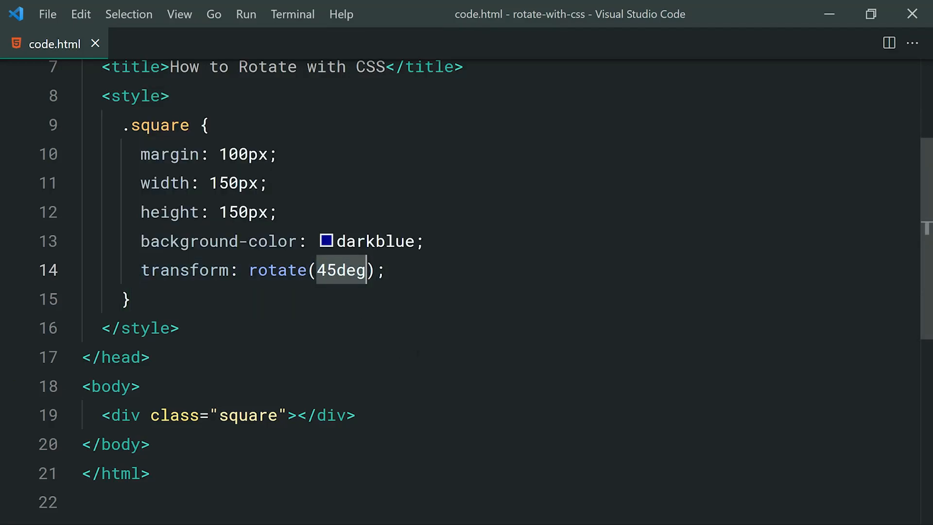
Rewrite the rotate() value as 0.6turn and save the file.
text(0)
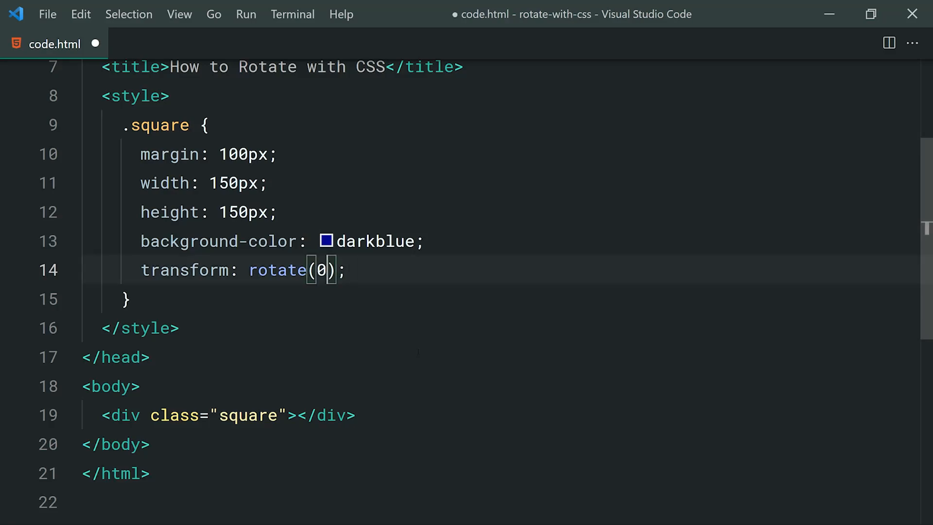
text(.6turn)
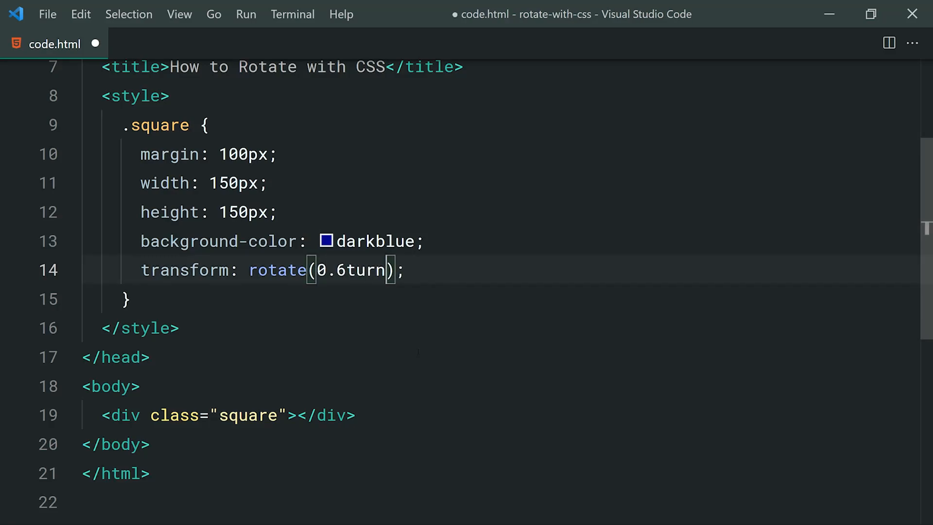
key(Ctrl+s)
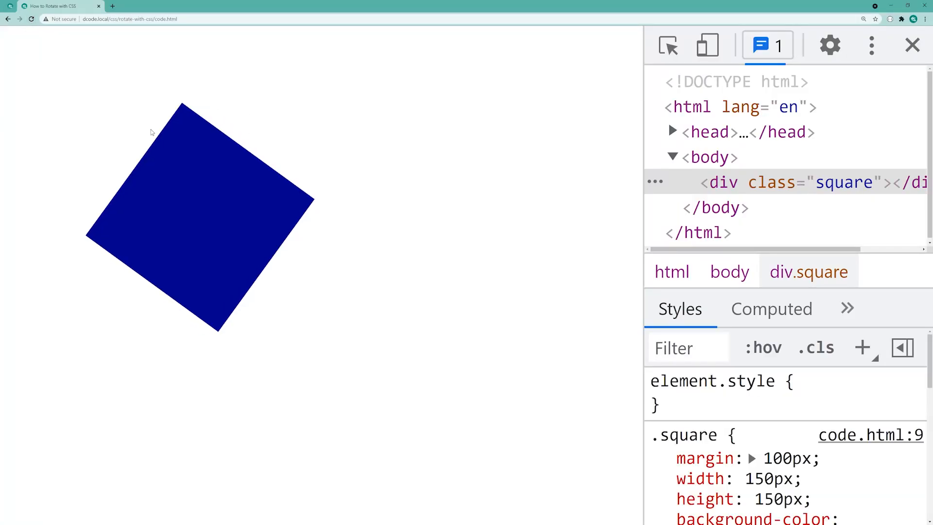
mouse_move(266, 218)
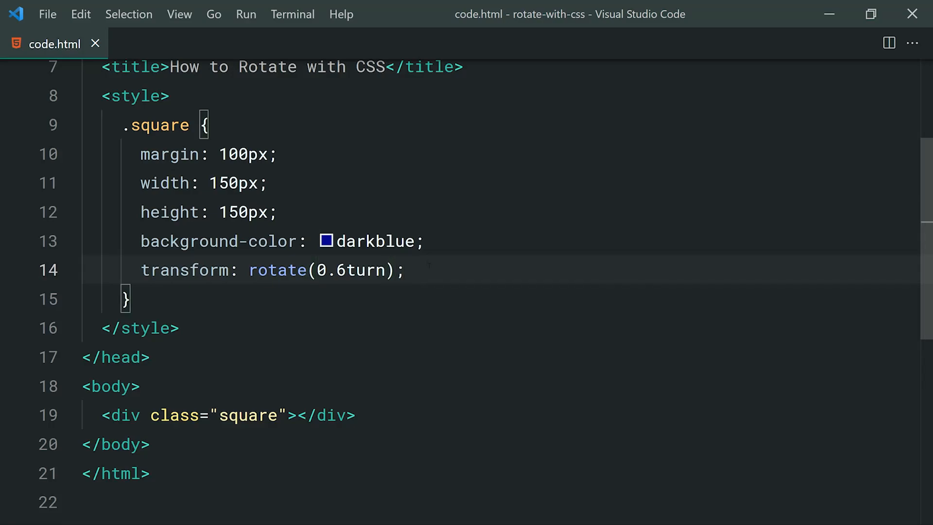
Commit the rotate(0.8turn) edit in the .square rule.
key(Enter)
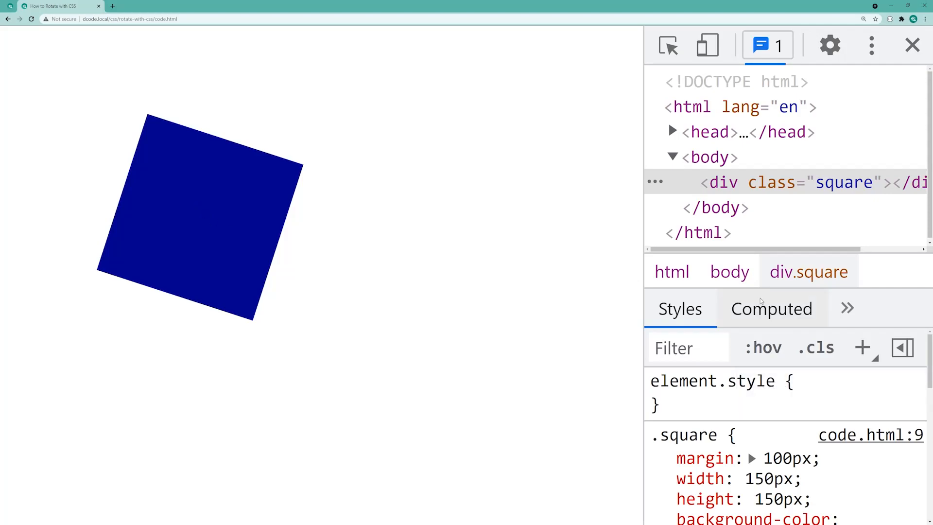
scroll(down, 3)
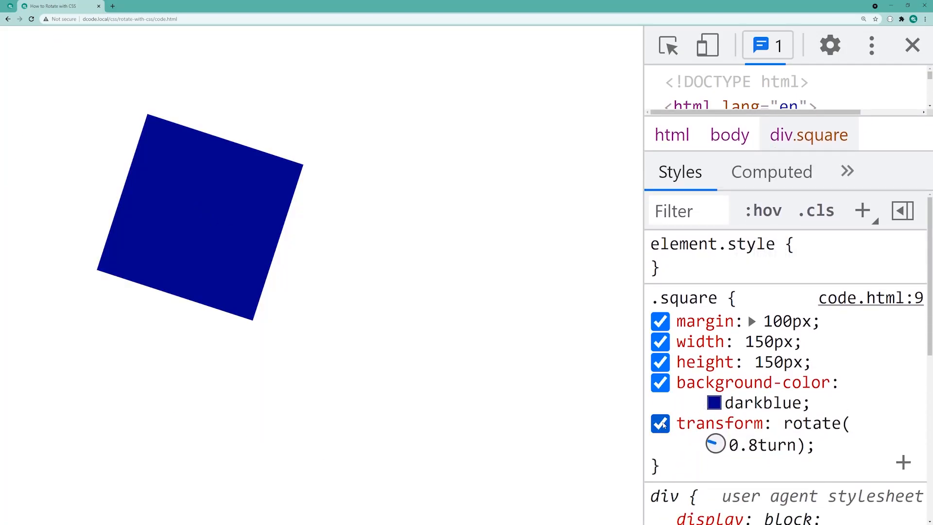
click(660, 424)
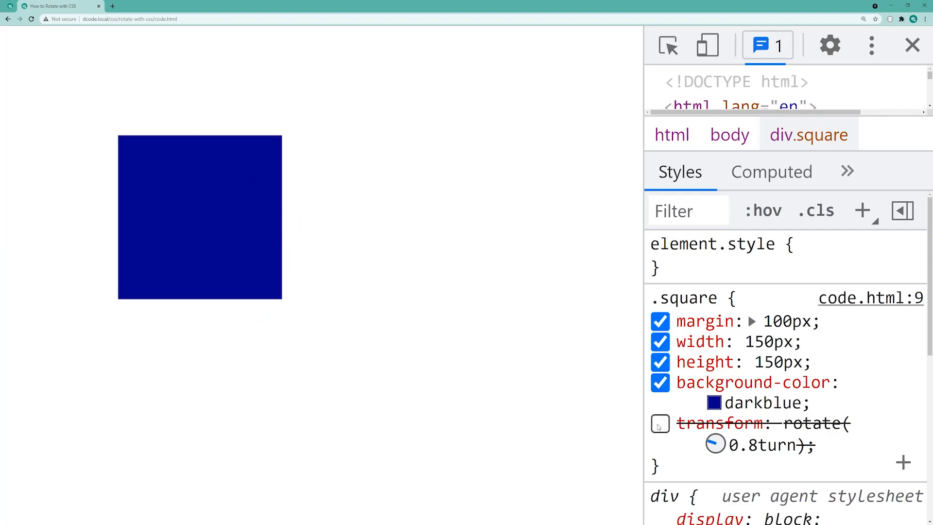
click(660, 423)
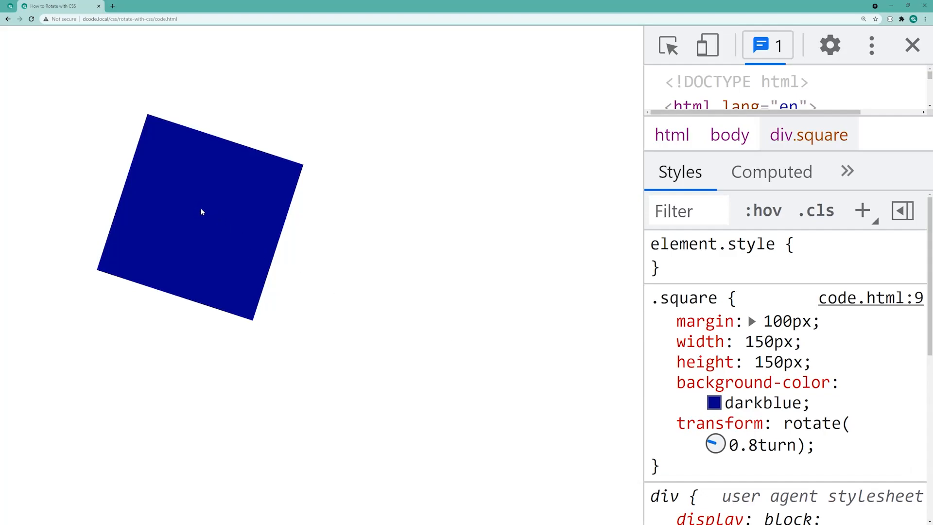
mouse_move(198, 216)
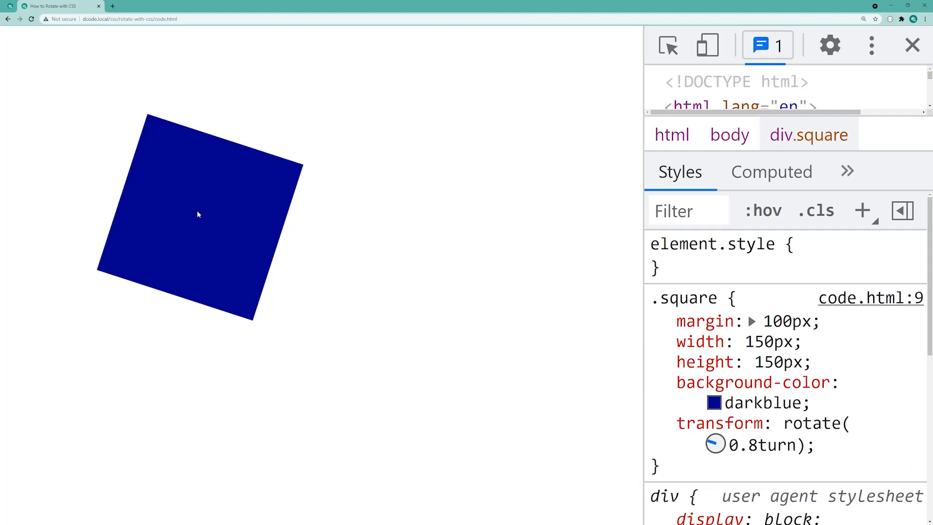
mouse_move(201, 219)
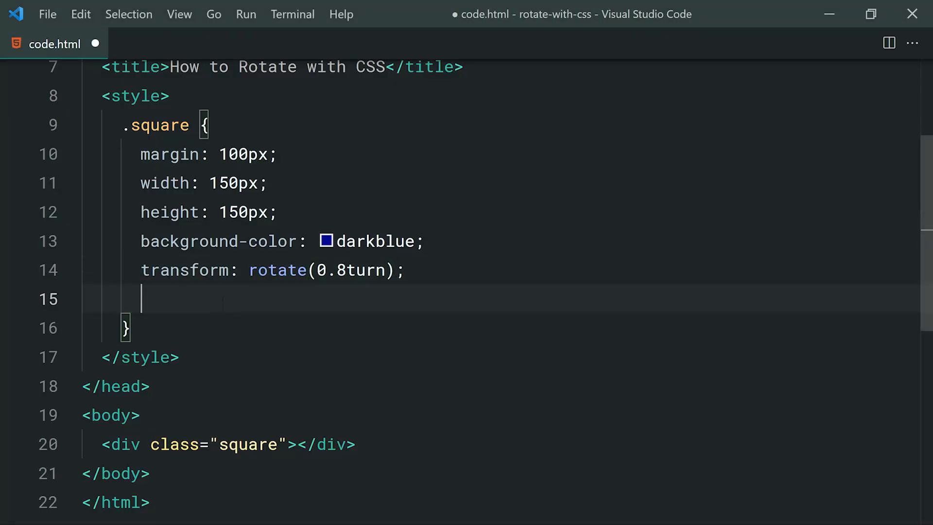
Write transform-origin: top left on a new line of the .square rule.
text(transform-origin: ;)
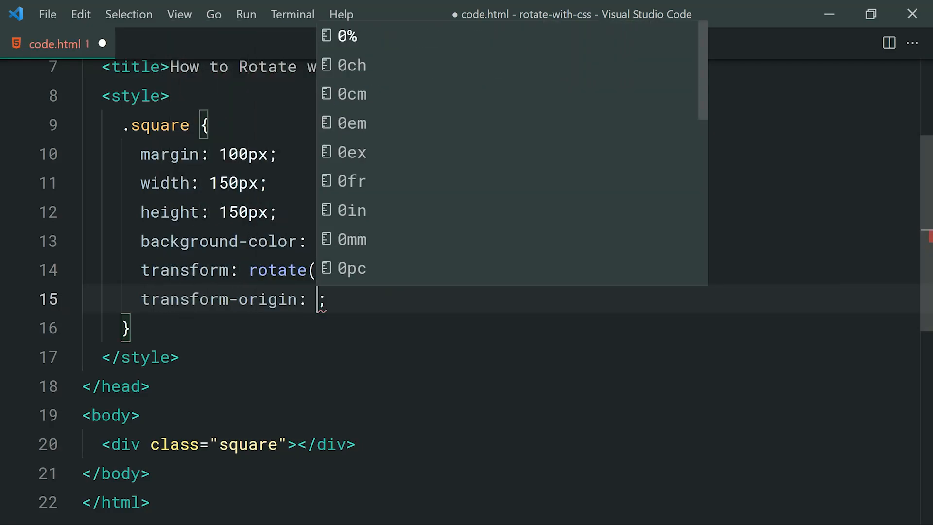
text(top left)
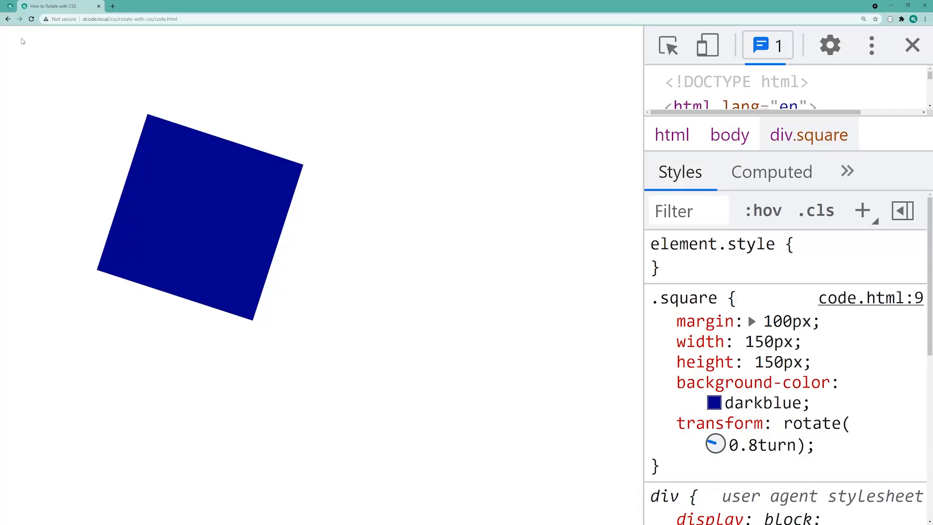
mouse_move(31, 19)
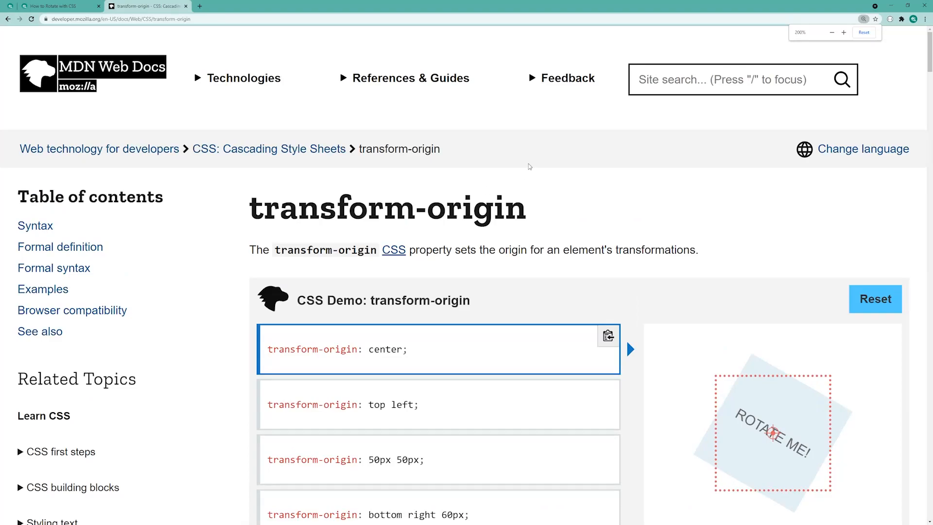
In the MDN transform-origin demo, try top left, 50px 50px and center origins, then return to the editor.
scroll(down, 3)
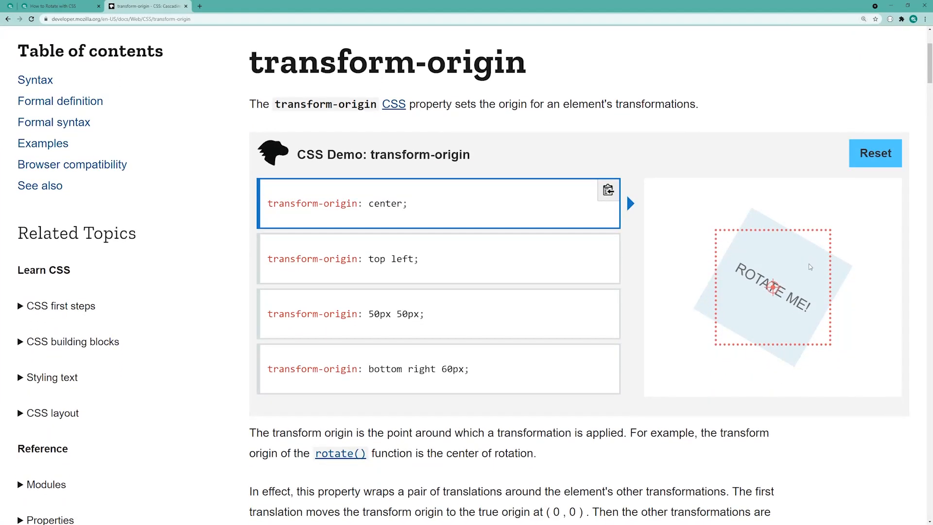
mouse_move(433, 253)
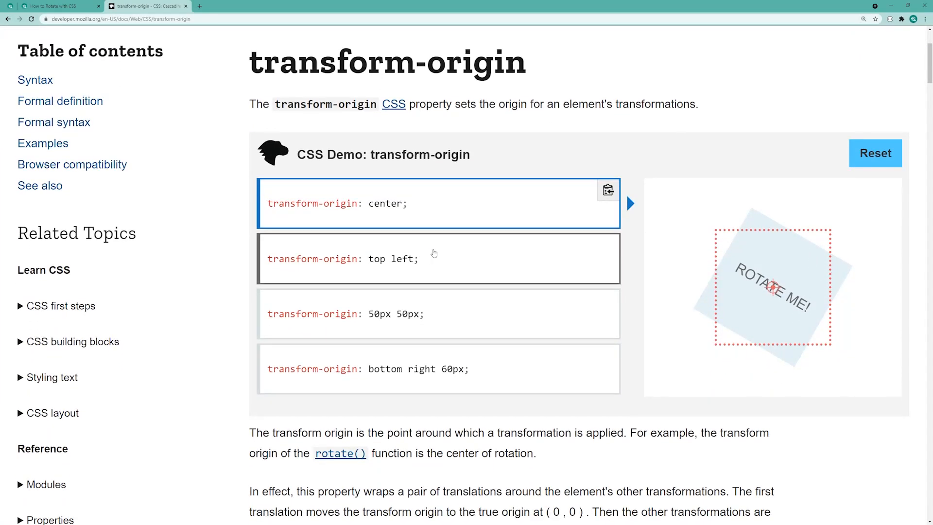
click(434, 259)
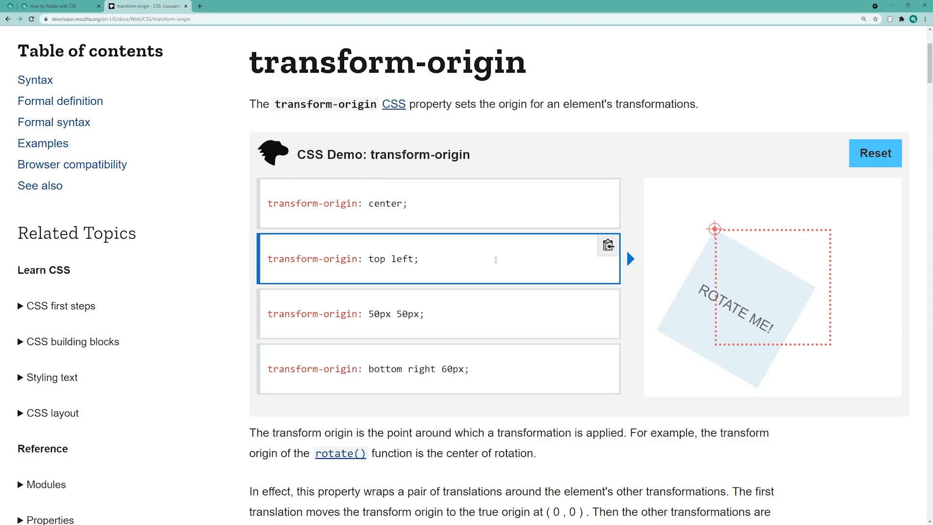
mouse_move(486, 245)
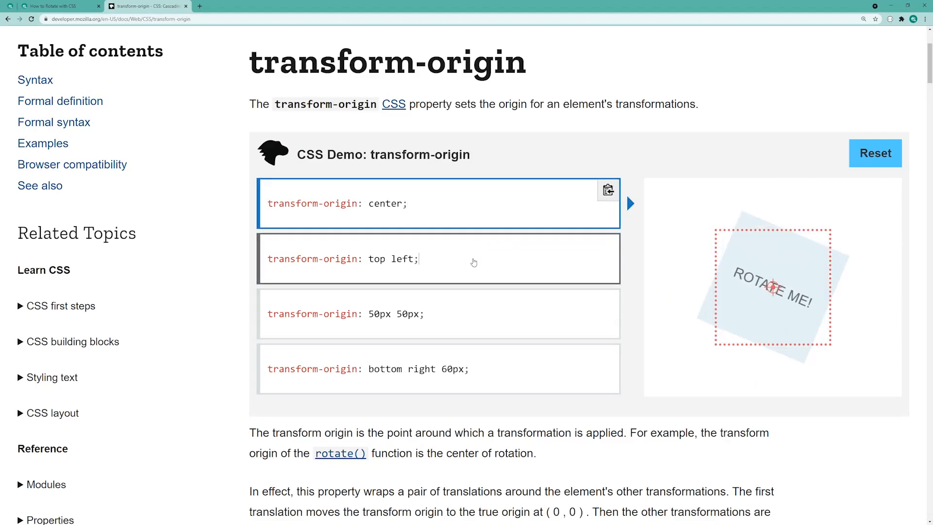
click(457, 314)
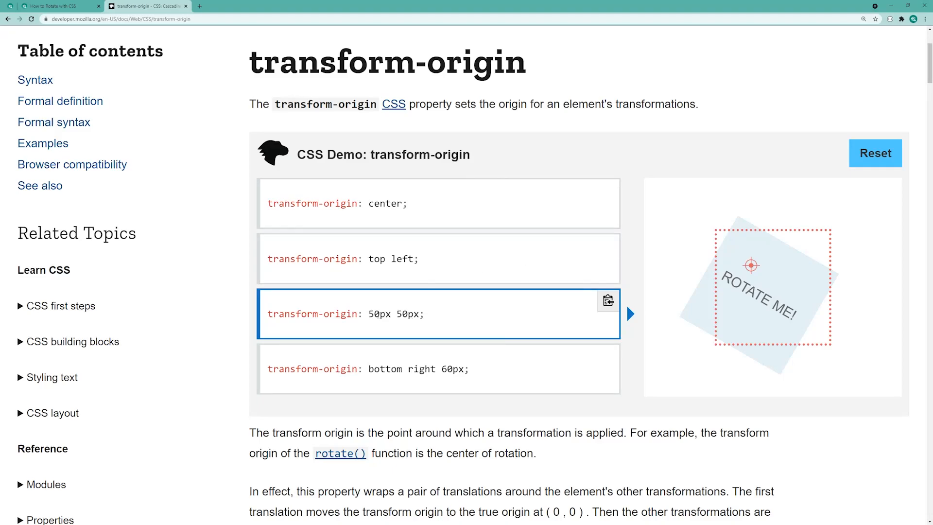
click(451, 203)
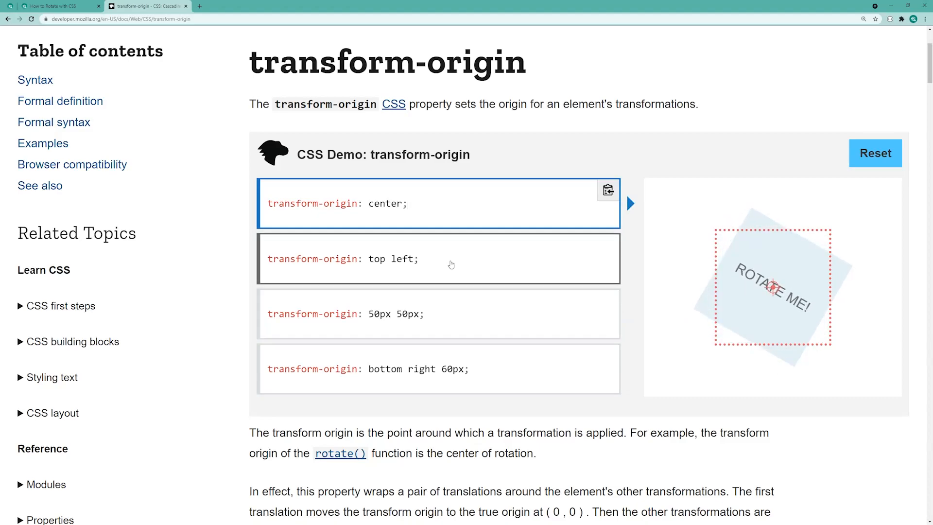
click(451, 261)
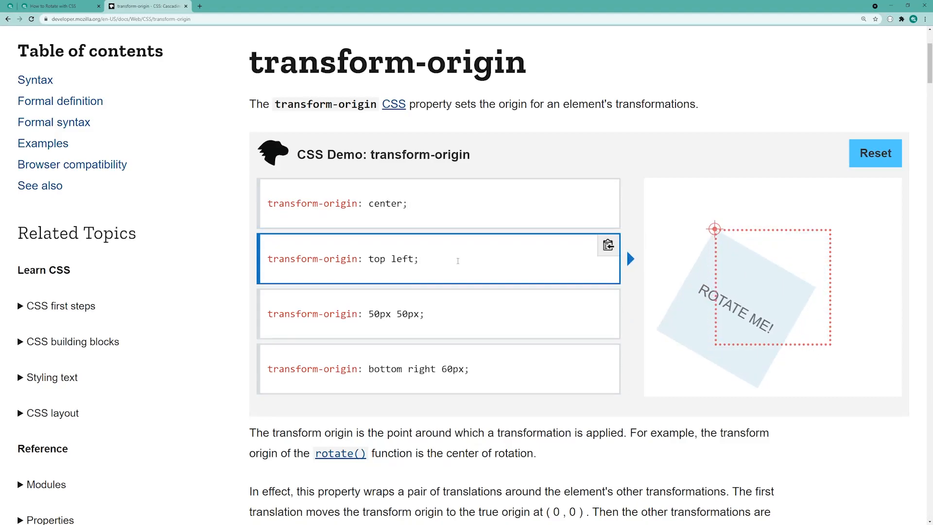
click(54, 5)
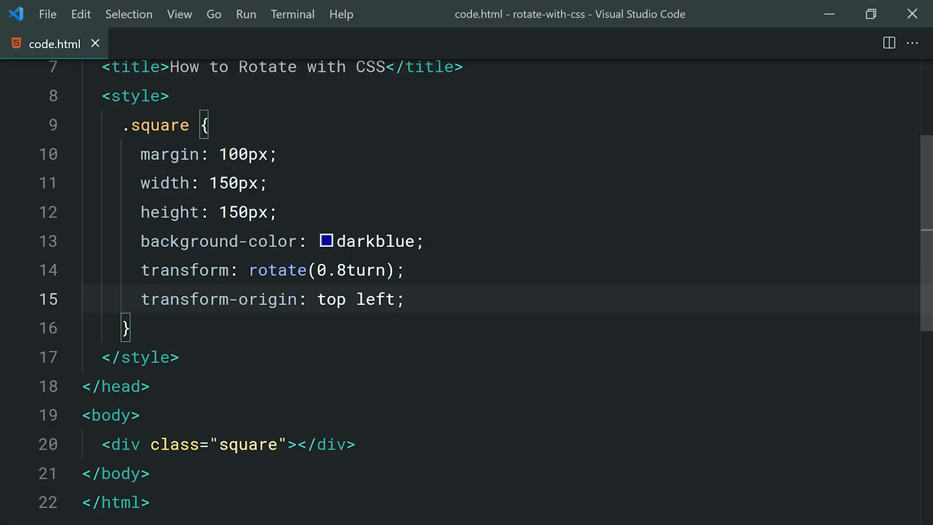
Replace the origin value's 'left' with 'bottom', heading toward bottom right.
double_click(331, 299)
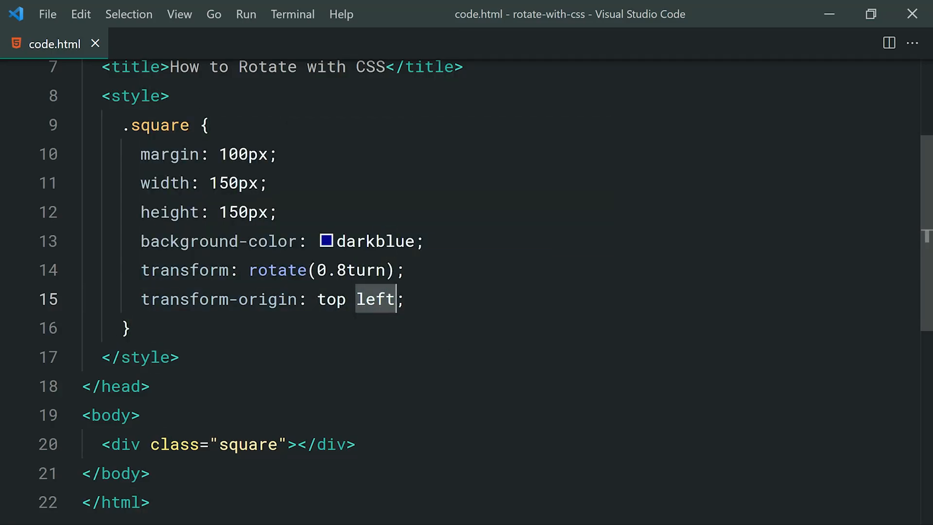
text(bottom)
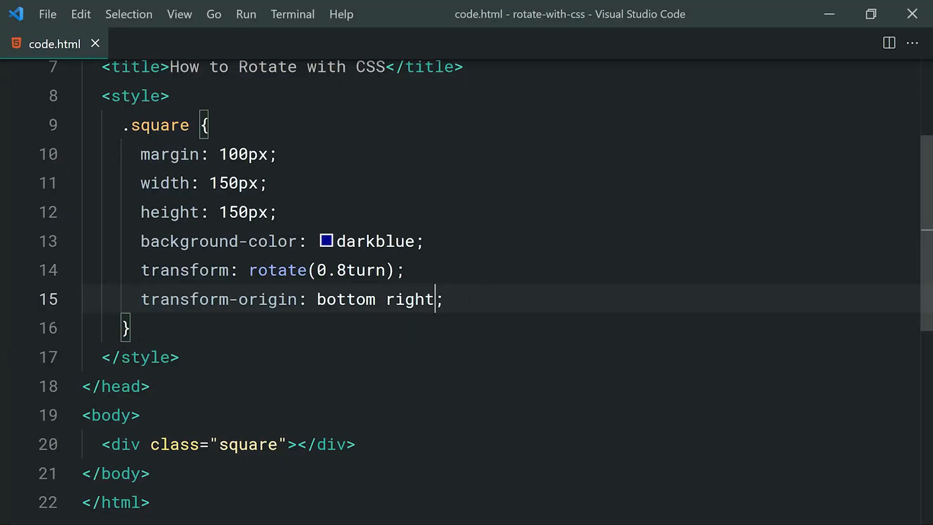
Delete the transform-origin line, write transition: transform 0.5s and save code.html.
key(Ctrl+Shift+K)
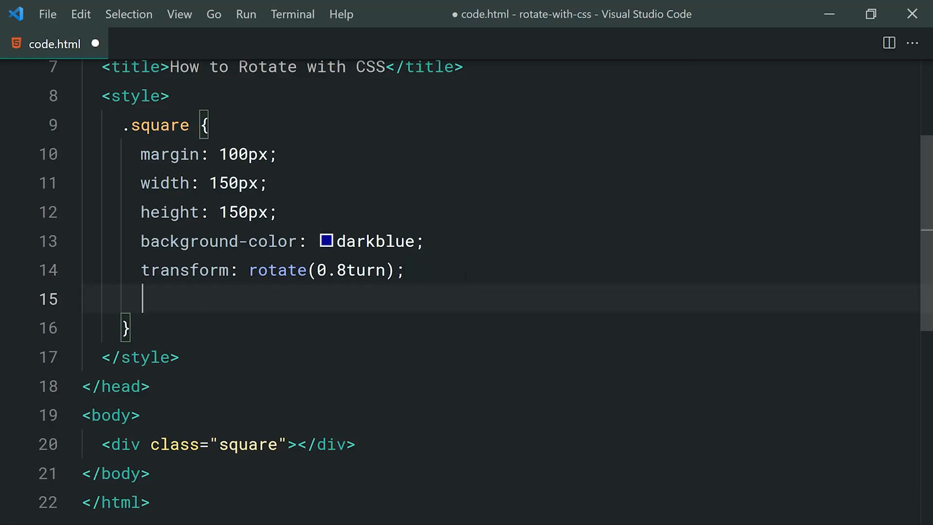
text(transitio)
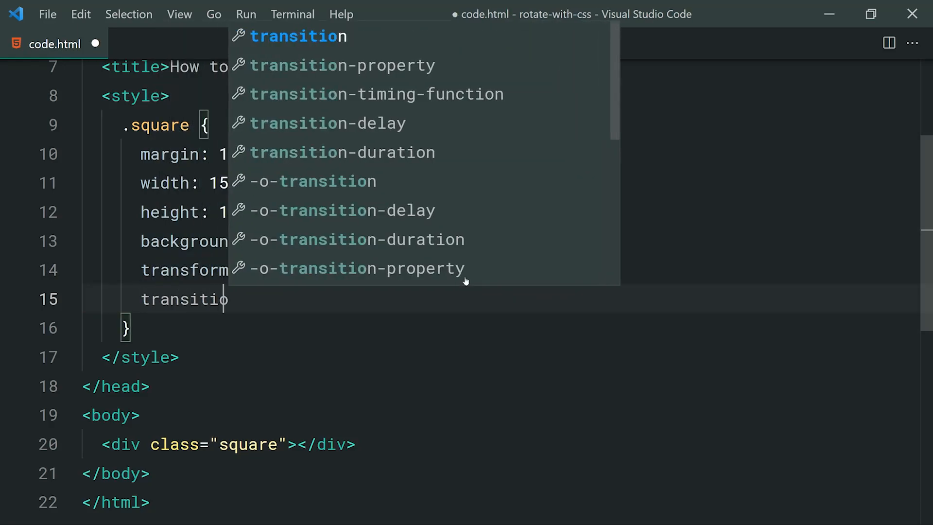
text(transition:)
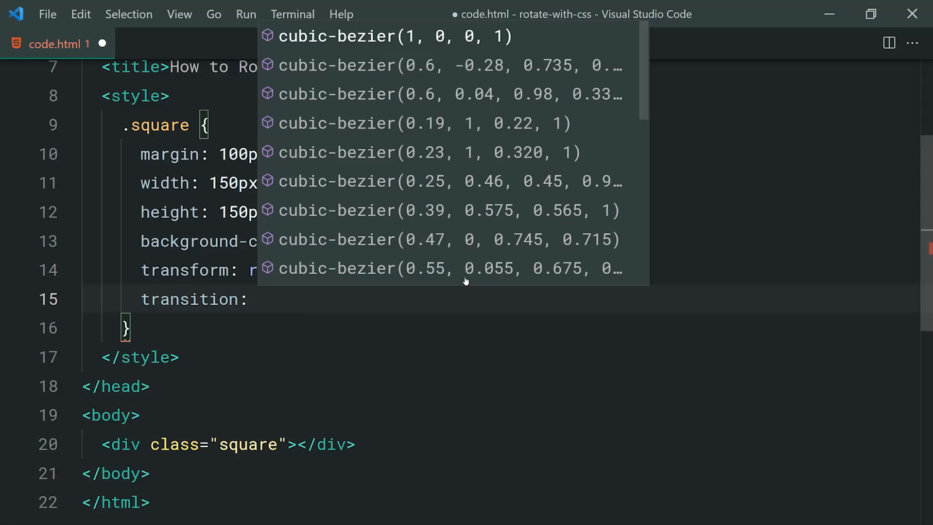
text(transform)
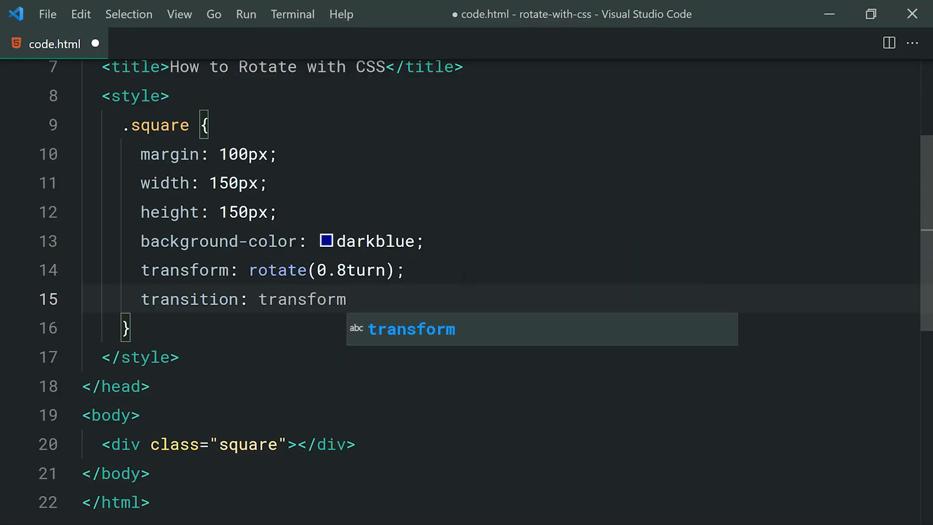
key(Escape)
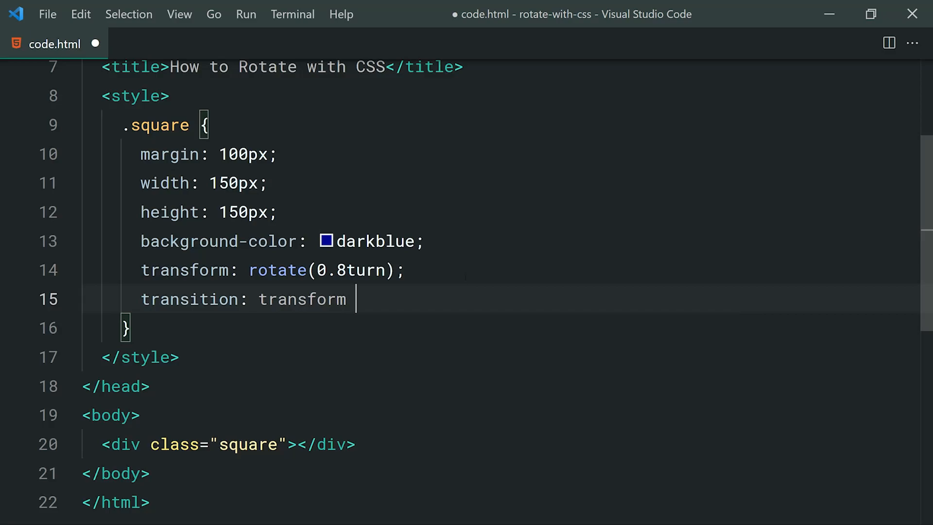
text(0.5s)
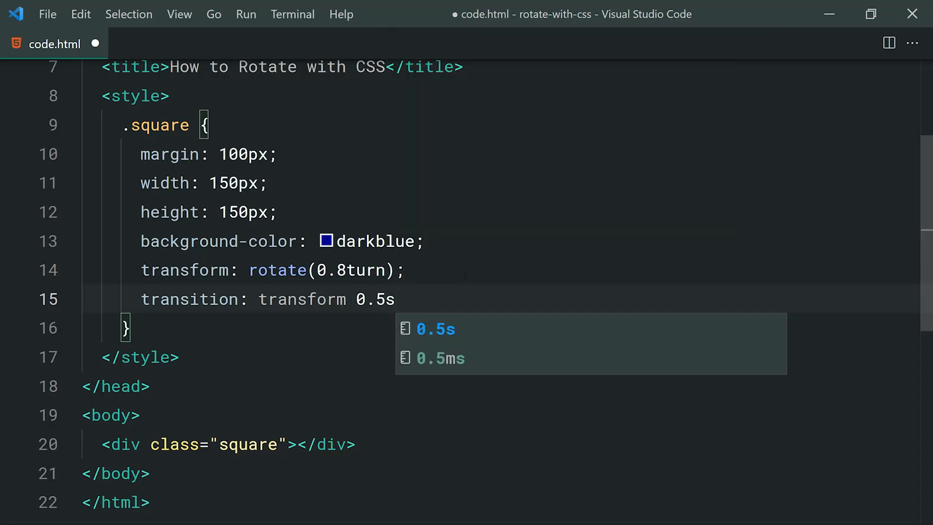
key(Ctrl+s)
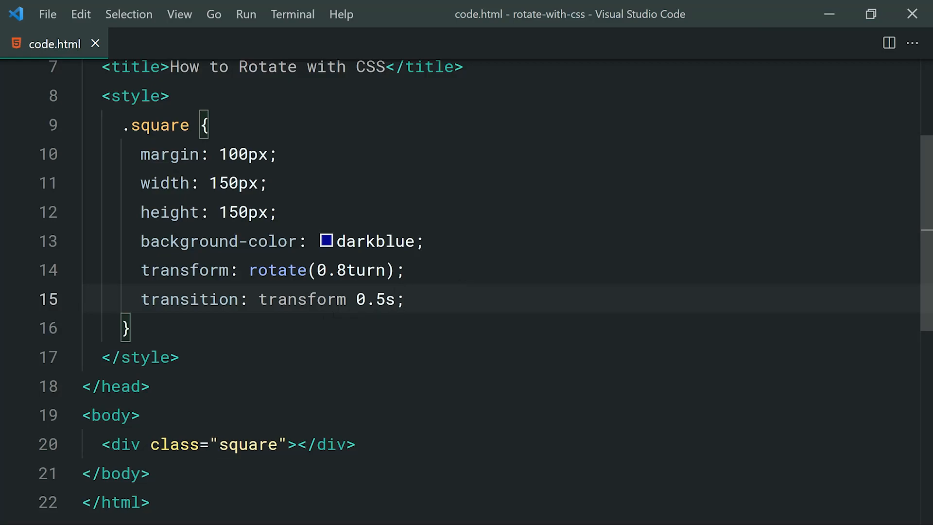
Select the 0.5s duration and transform values on the transition line for review.
double_click(301, 300)
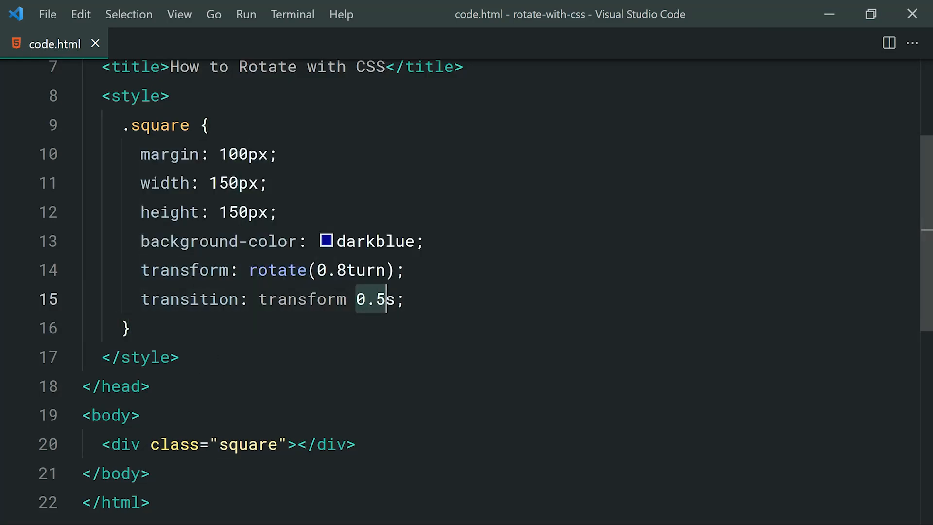
double_click(375, 299)
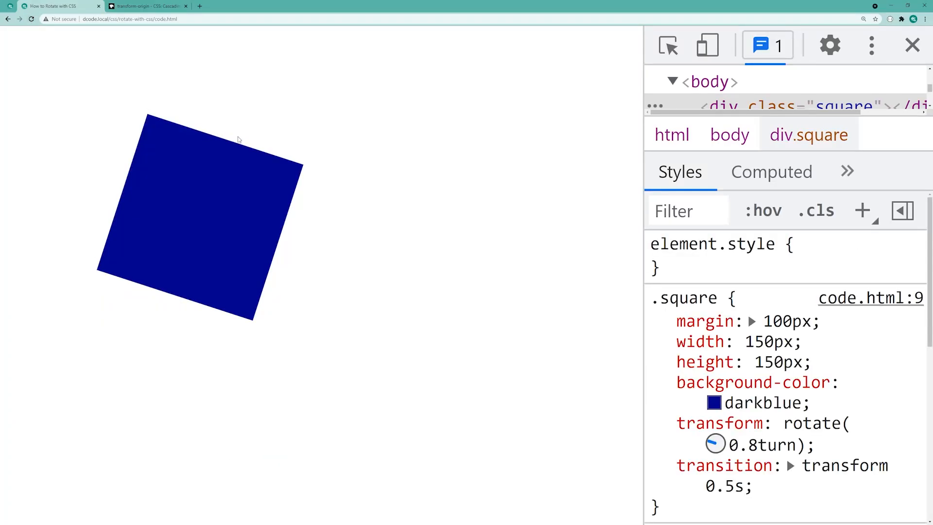
mouse_move(806, 259)
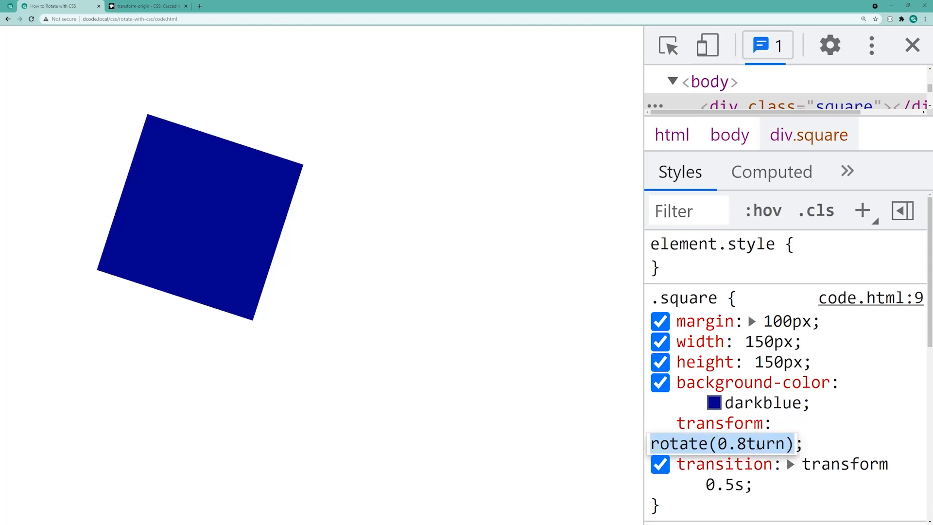
Live-edit the DevTools rotate value through 0turn and 1turn to rotate(1.5turn).
text(0turn)
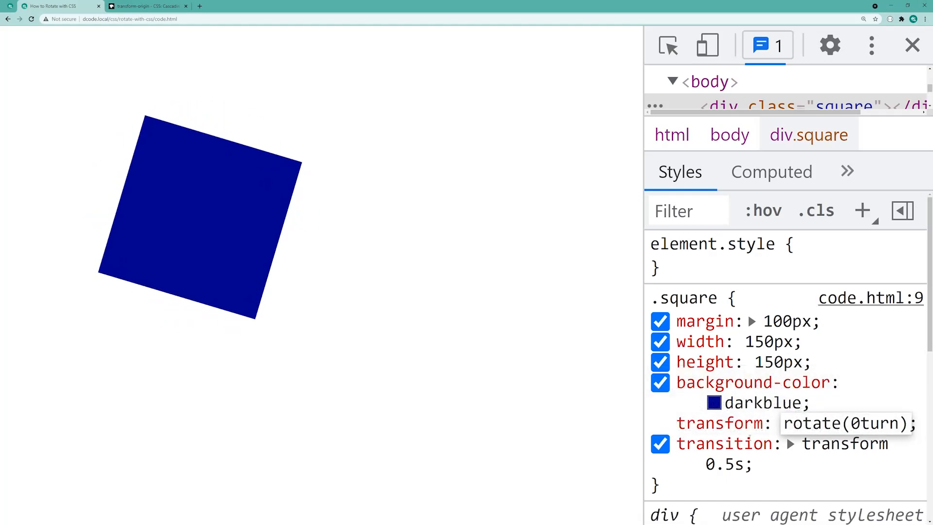
text(1.turn)
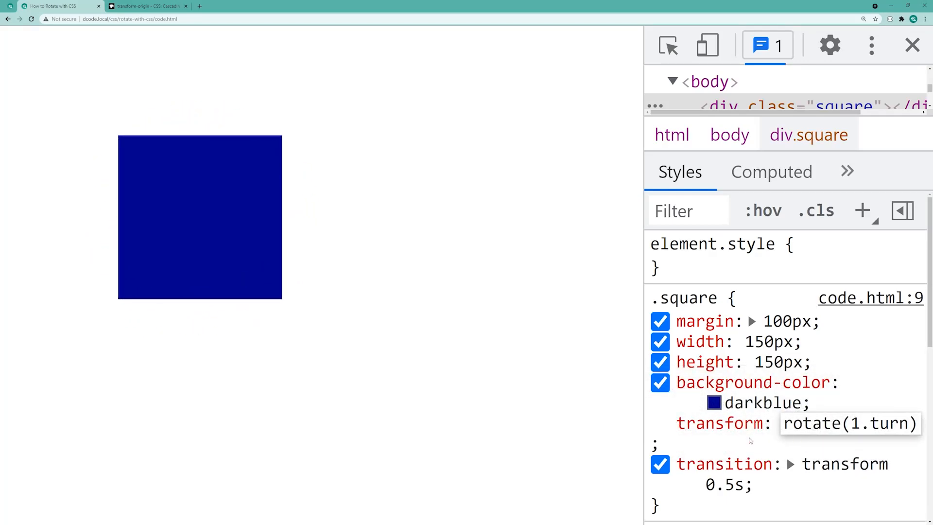
text(rotate(1.5turn))
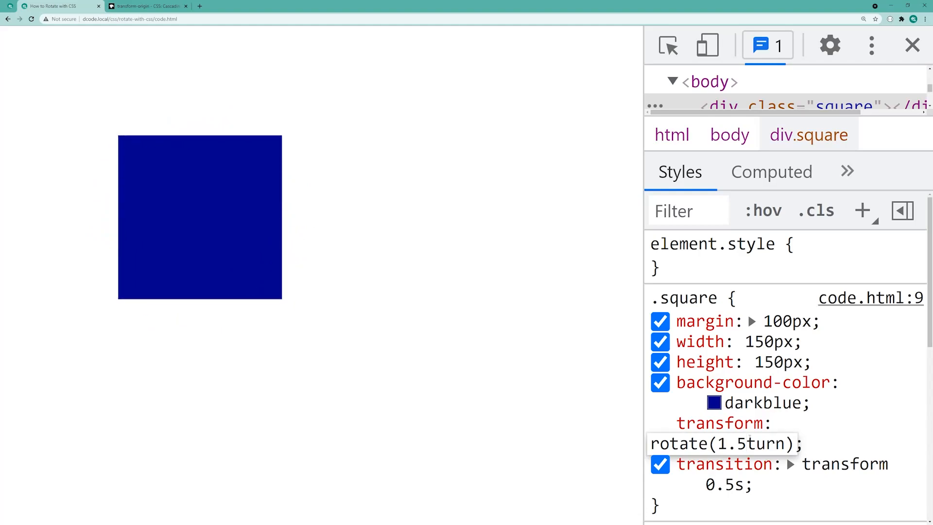